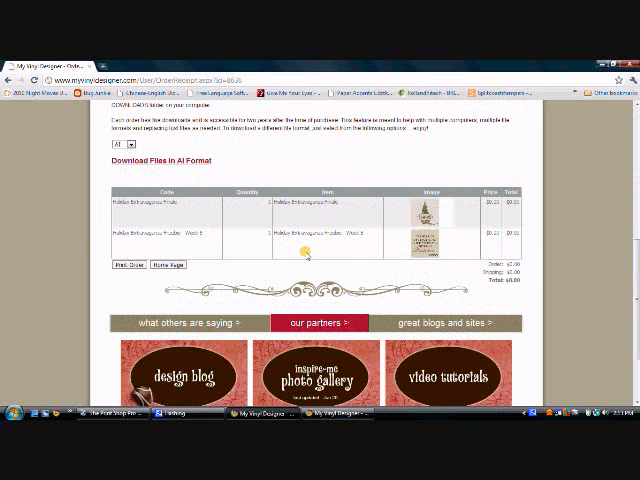
mouse_move(332, 225)
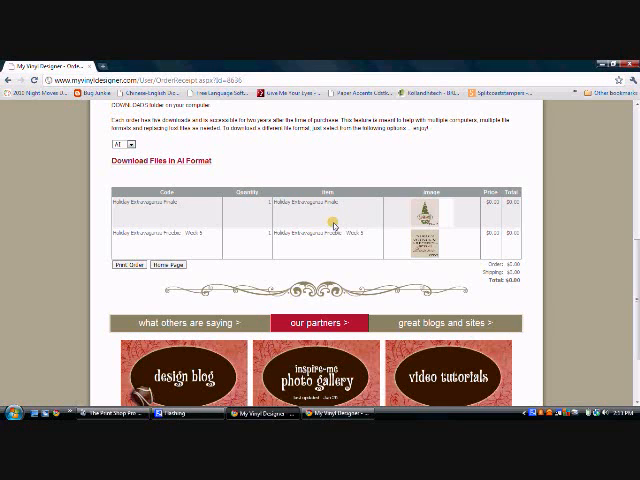
mouse_move(247, 158)
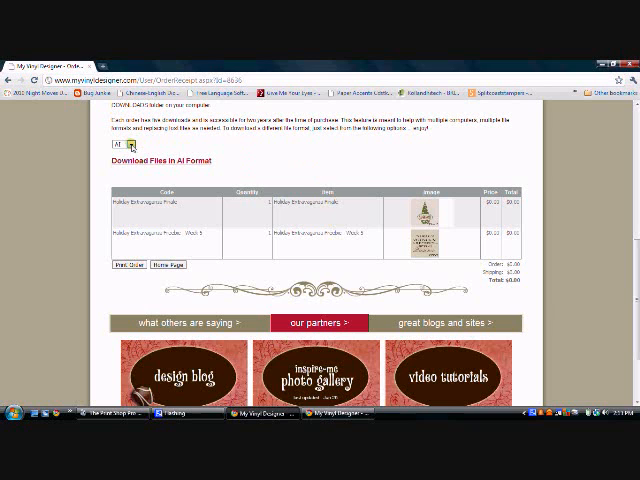
Step: Switch the order receipt's download format dropdown from AI to SVG
left_click(117, 148)
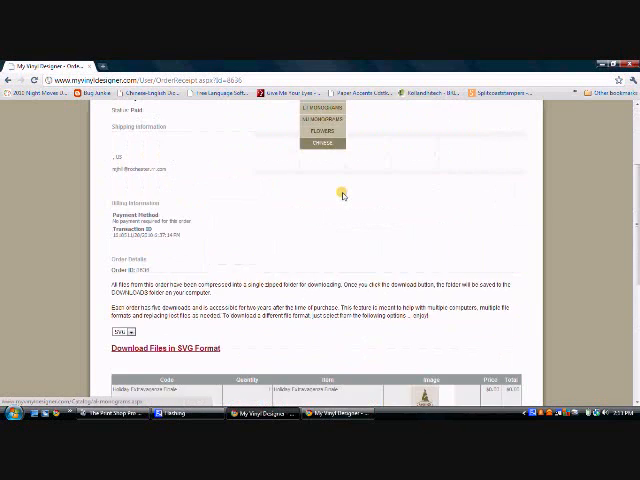
scroll("down", 3)
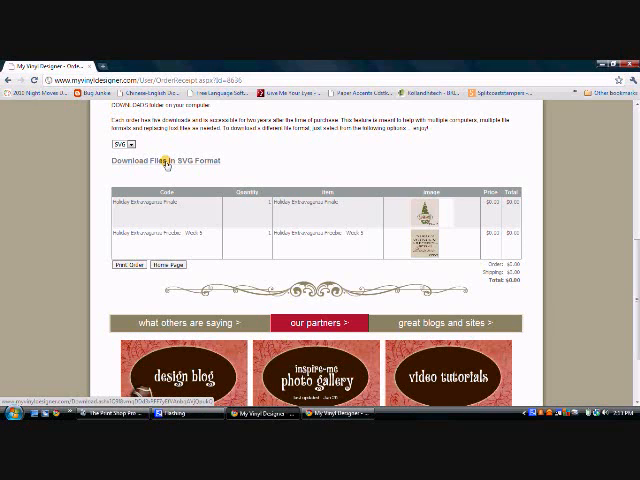
right_click(165, 161)
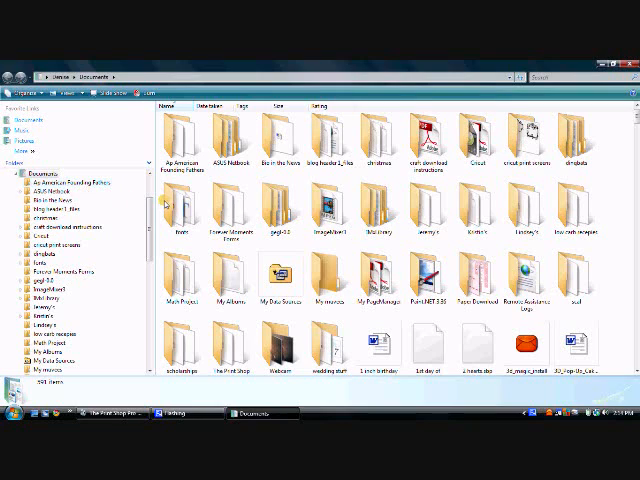
mouse_move(175, 210)
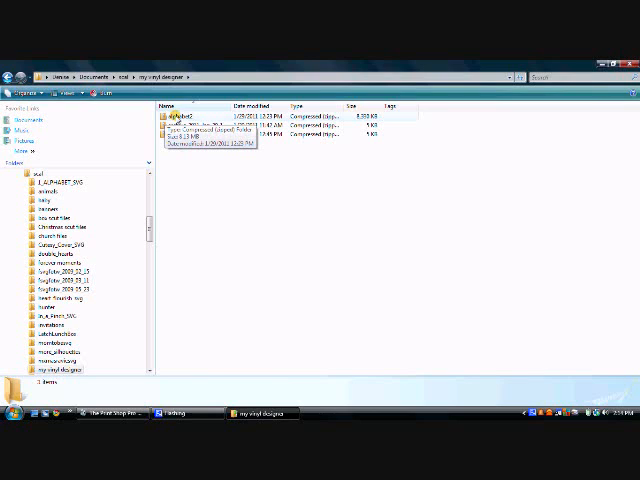
Step: Extract the alphabet2 zip into its suggested alphabet2 folder
right_click(180, 115)
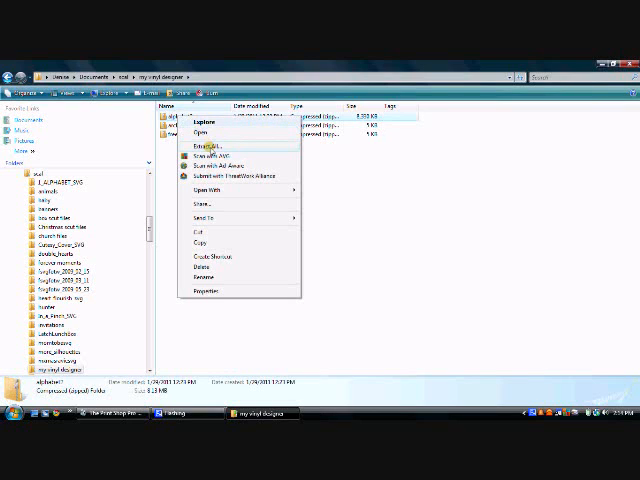
left_click(207, 147)
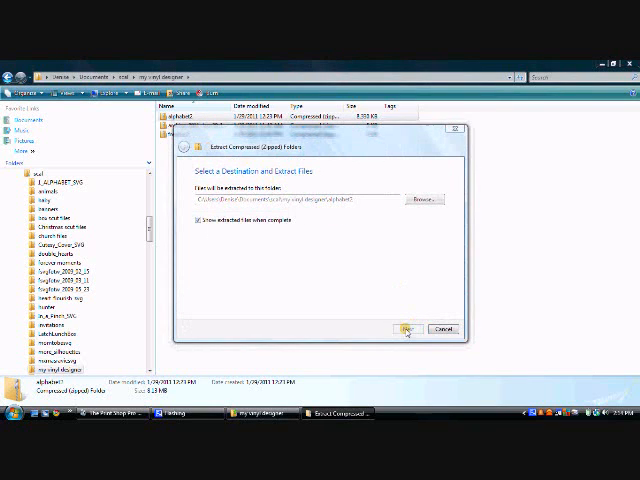
left_click(400, 329)
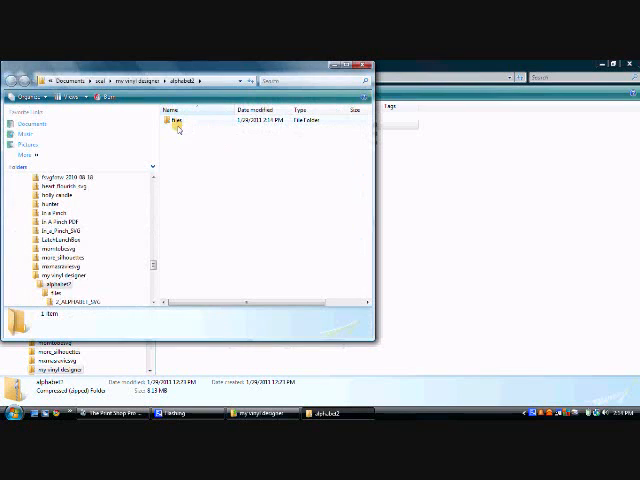
Step: Open alphabet2's files folder and start Extract All on the 2_ALPHABET_SVG zip
double_click(176, 120)
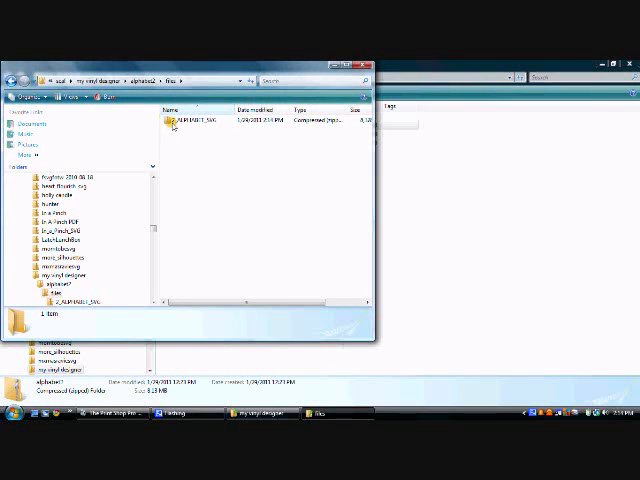
mouse_move(180, 120)
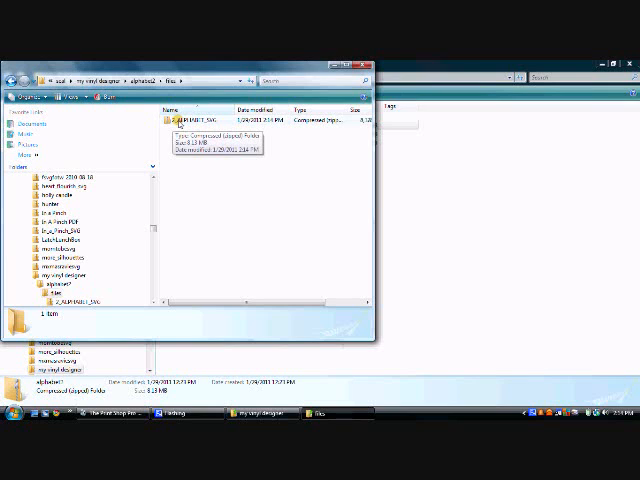
right_click(190, 120)
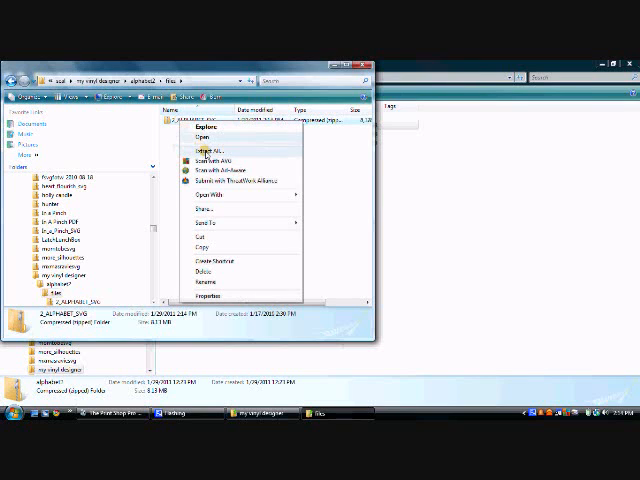
left_click(207, 153)
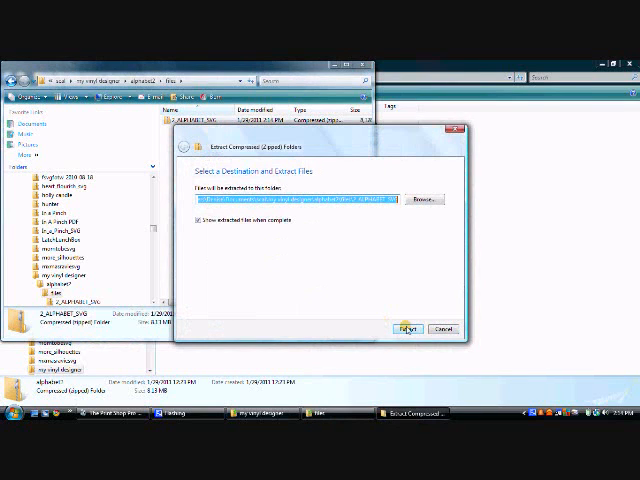